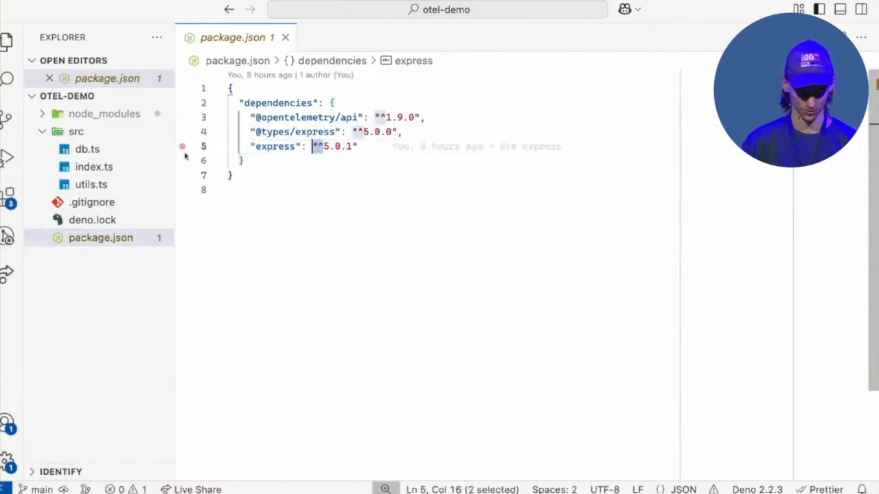
Step: Open the server's index.ts file from the Explorer sidebar
left_click(93, 167)
type("console.log(")
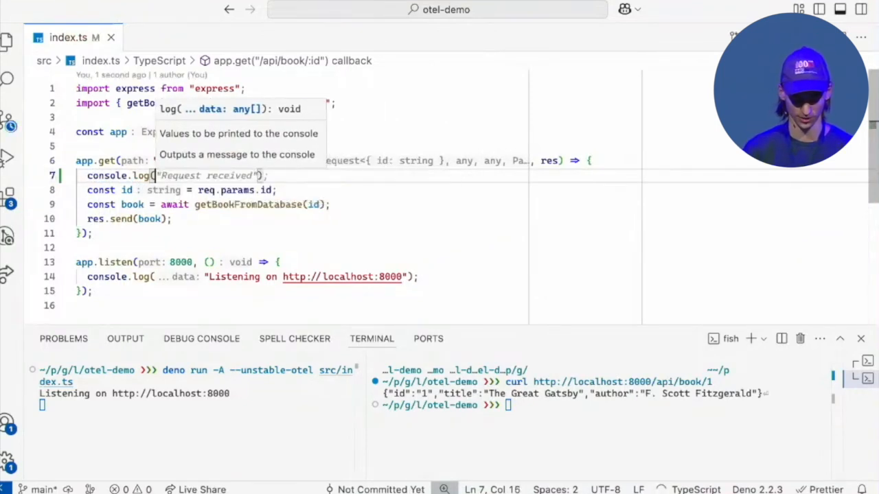
Step: Log `Requested book with id: ${req.params.id}` in index.ts and log the id in getBookFromDatabase
type("`Requested book with id: ${req.params.id}`")
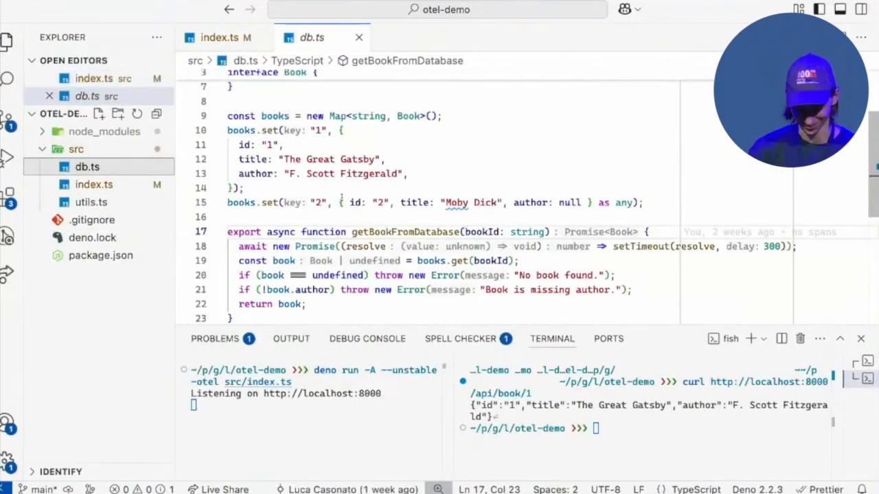
type("console.log(`[db] g")
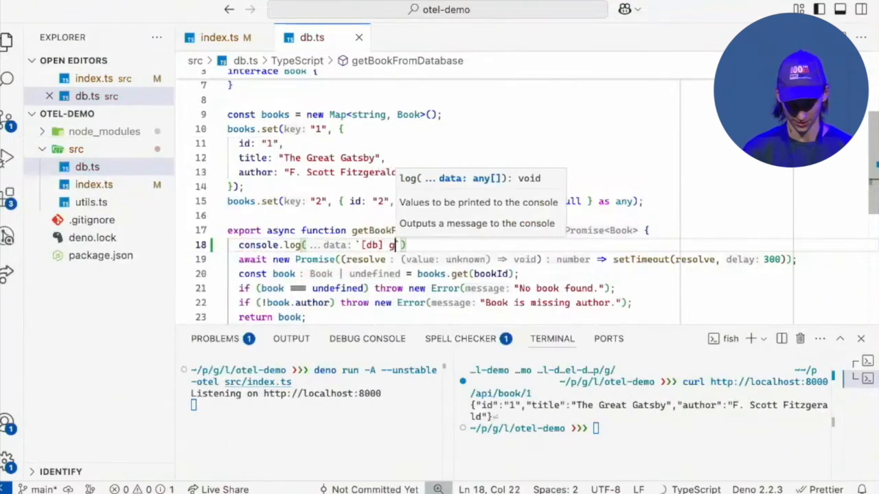
type("etBookFromData")
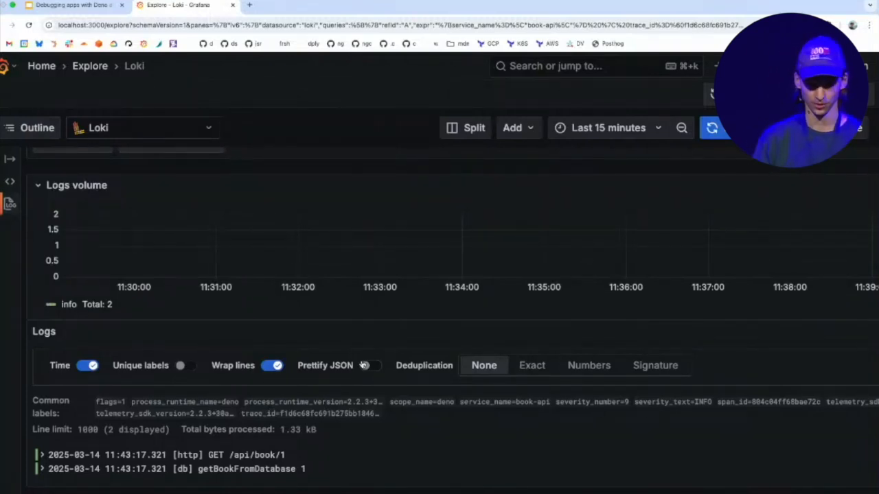
Step: Expand the book-api error log entry and follow its trace_id Trace link
left_click(712, 128)
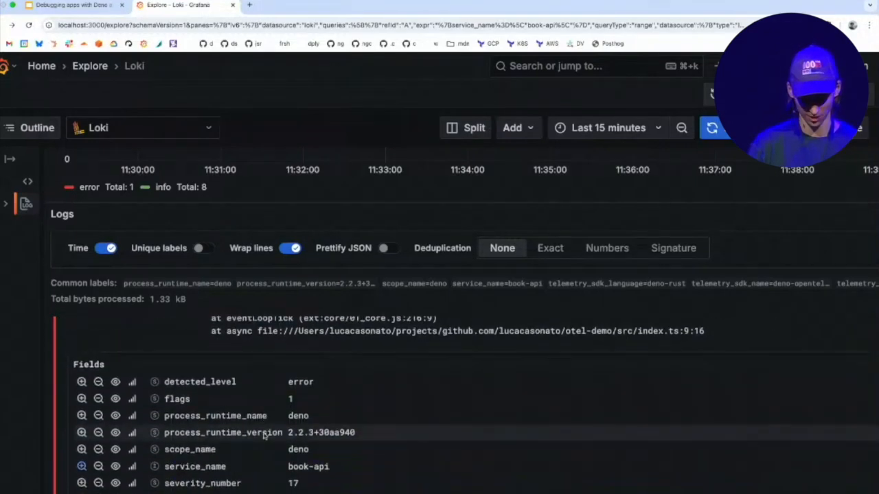
scroll("down", 3)
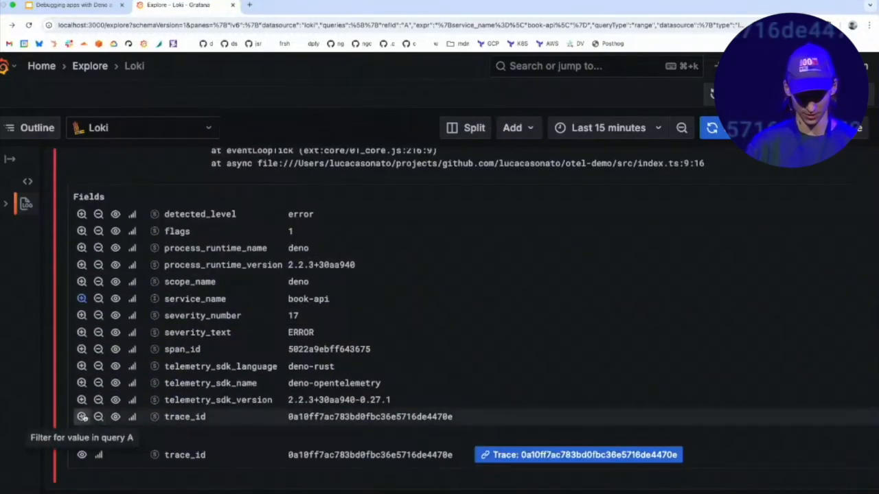
left_click(82, 417)
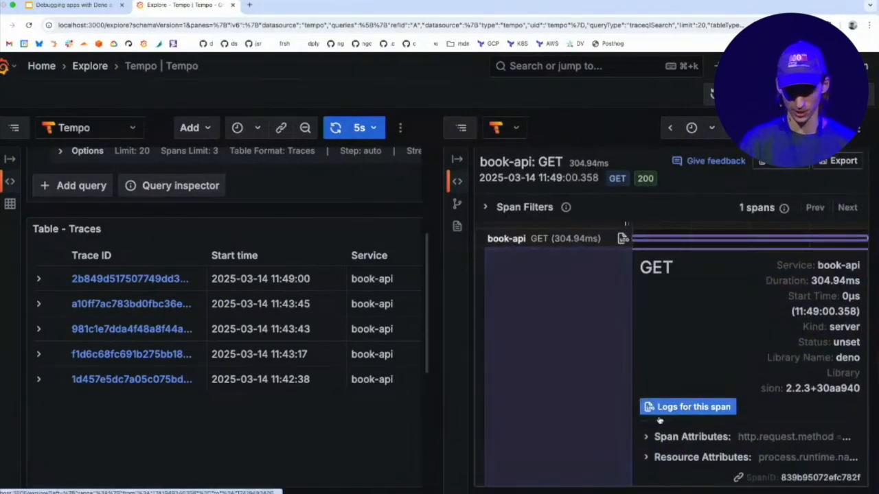
Step: Show the GET span's Span Attributes and scroll through the request attributes
left_click(692, 437)
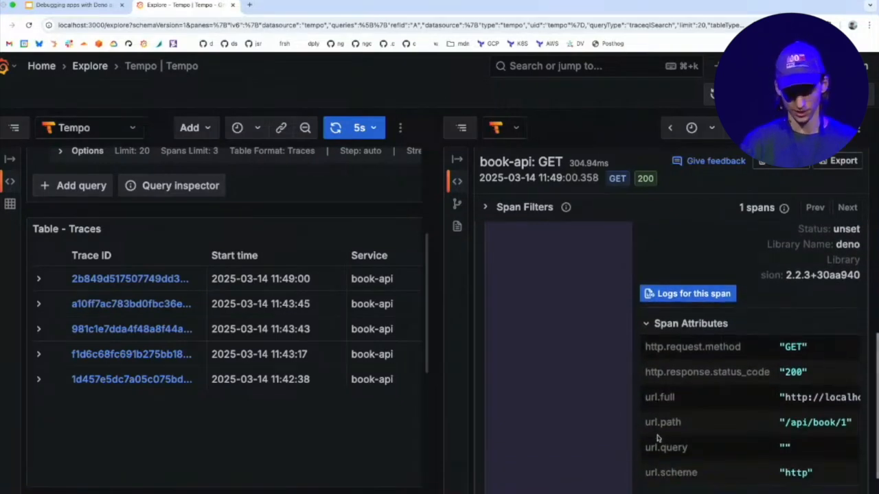
scroll("down", 3)
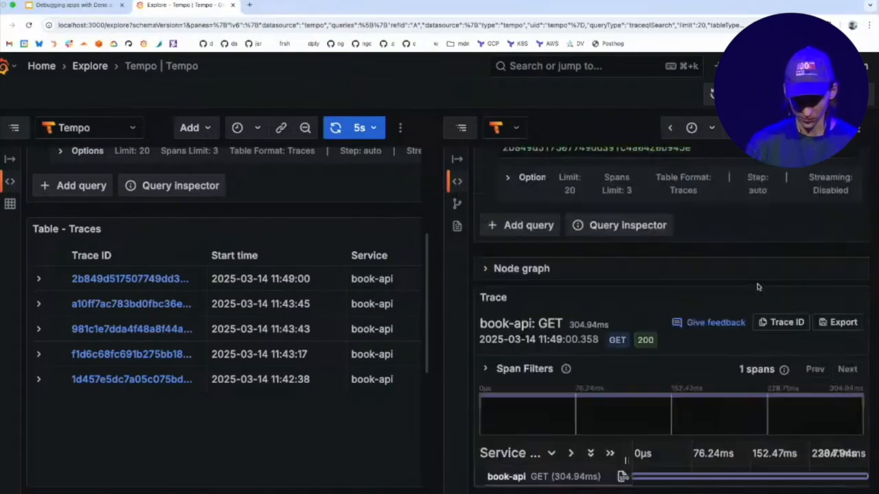
mouse_move(607, 350)
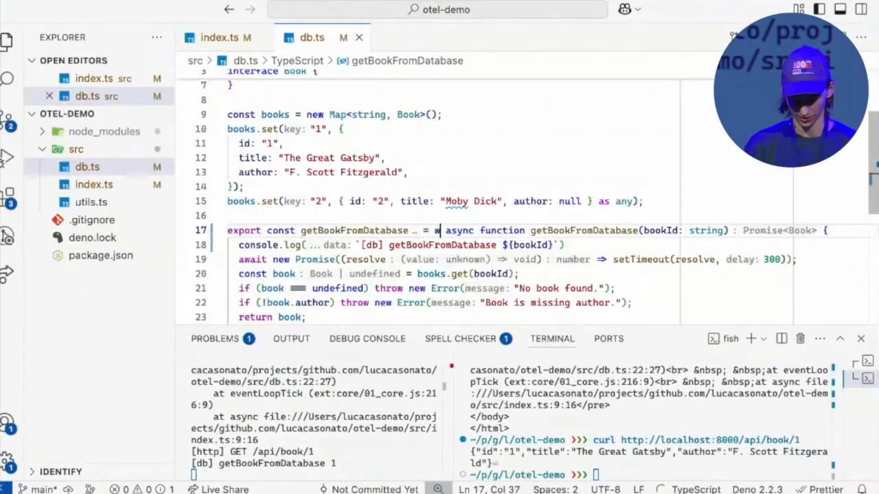
Step: Wrap getBookFromDatabase with withSpan and record a book_id span attribute
type("ithSpan(\"getBo")
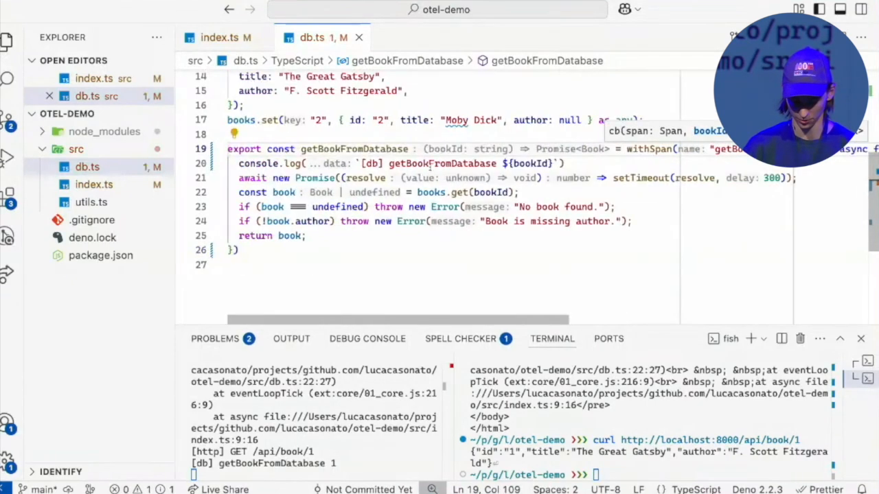
type("span")
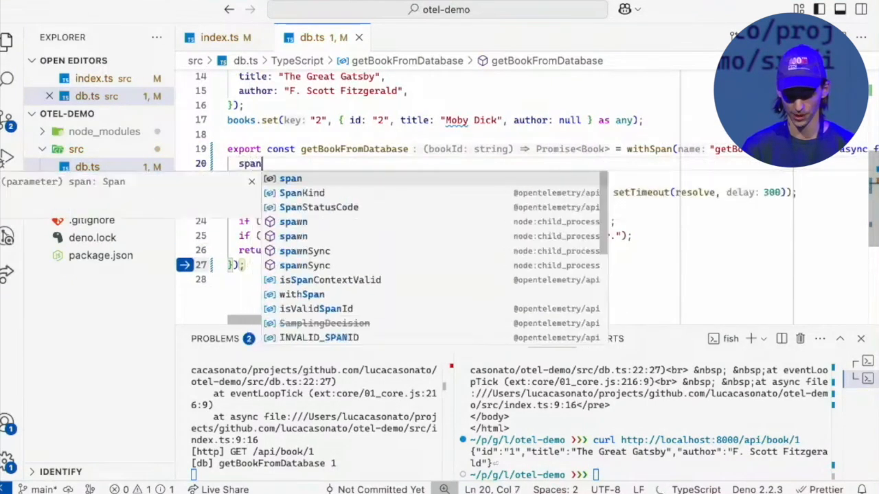
type(".add")
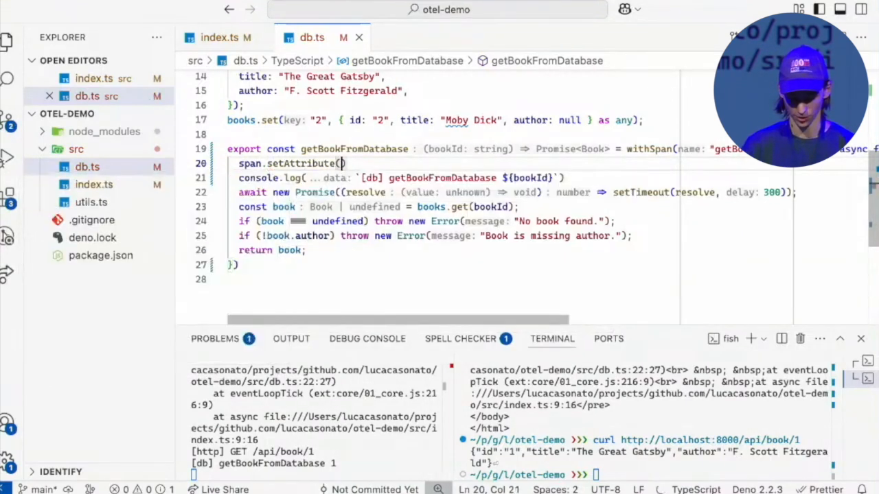
type("key: \"book_id\"")
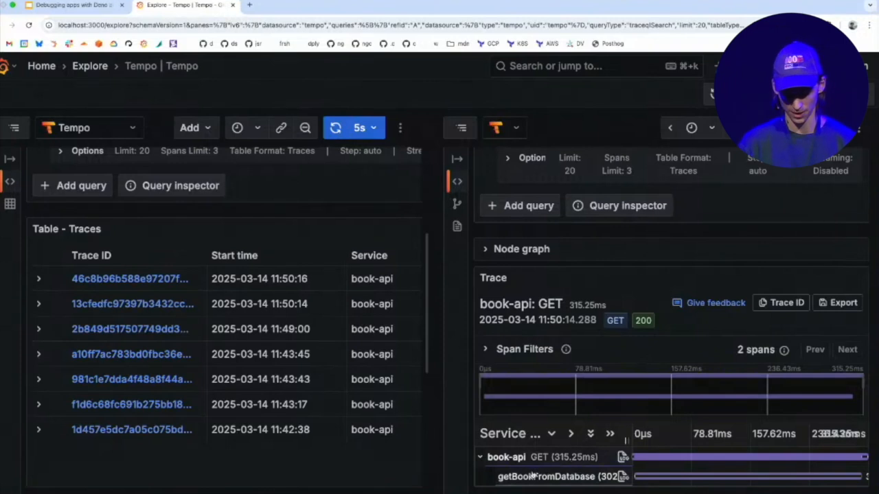
Step: Open the newest trace, the failed 500 request, in the split pane
left_click(556, 476)
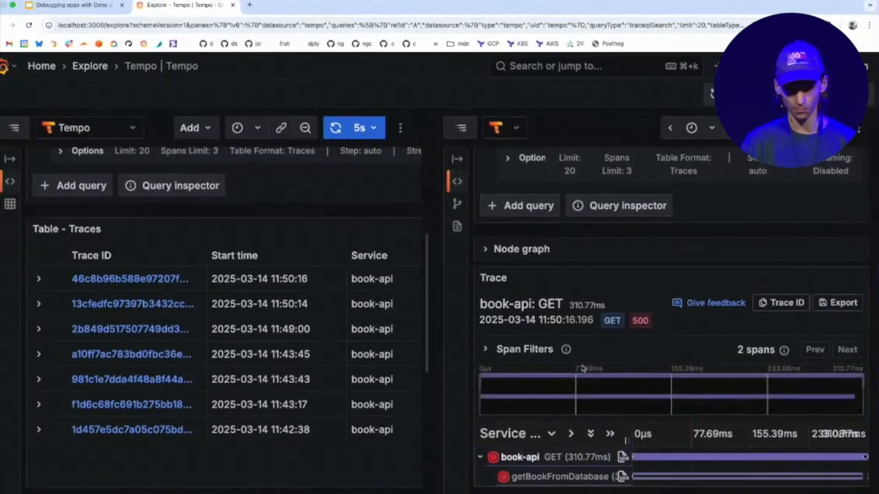
mouse_move(582, 369)
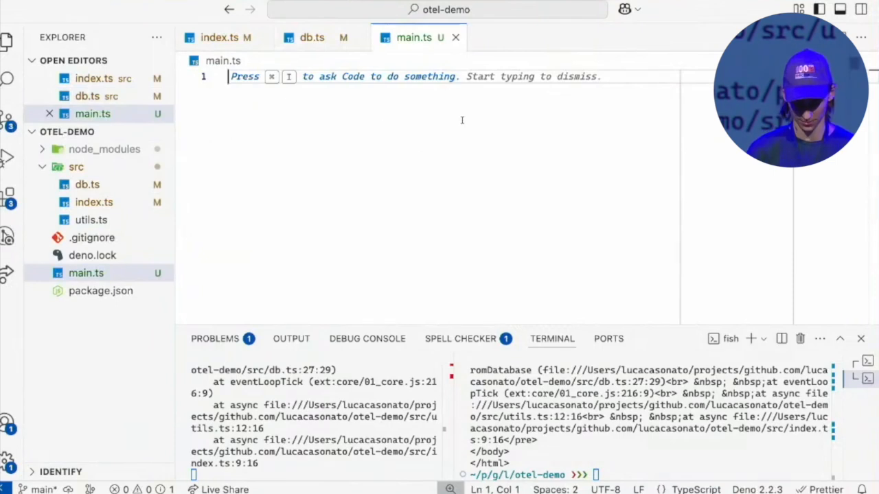
Step: Write main.ts fetching book 1, then run deno run -A --unstable-otel main.ts
type("const resp = await f")
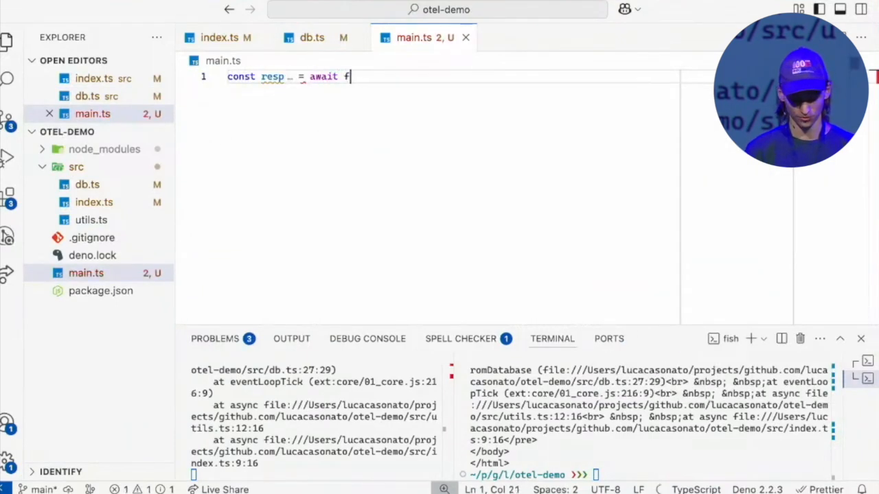
type("etch(\"http://localhost:8000/api/book/1\");")
type("console.log(book);")
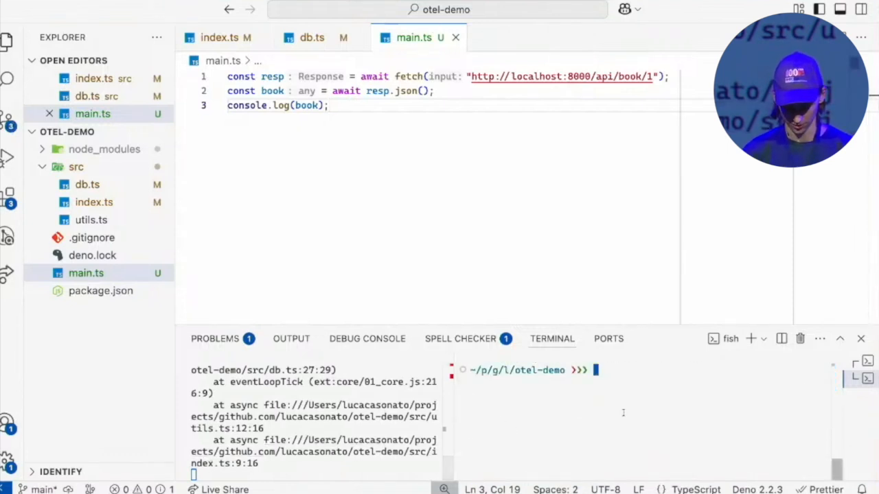
type("deno run -A --unstable-otel main.ts")
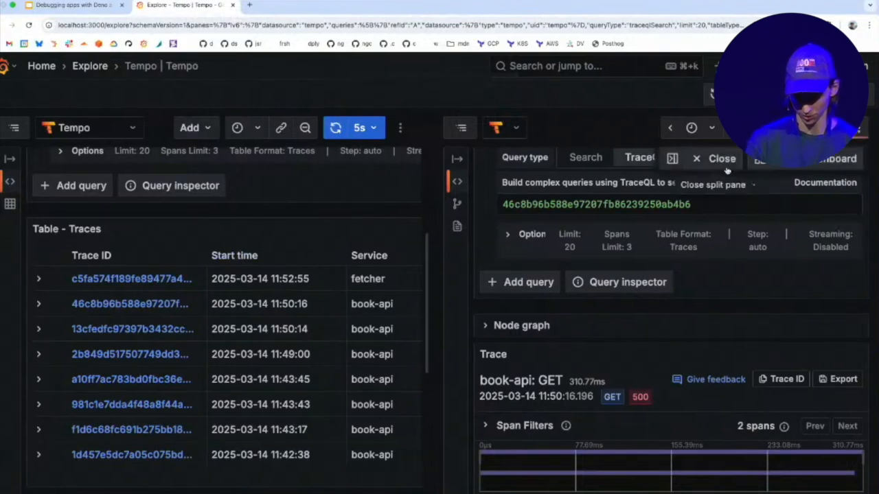
Step: Close the split pane and open the fetcher trace with its span tree expanded
left_click(720, 158)
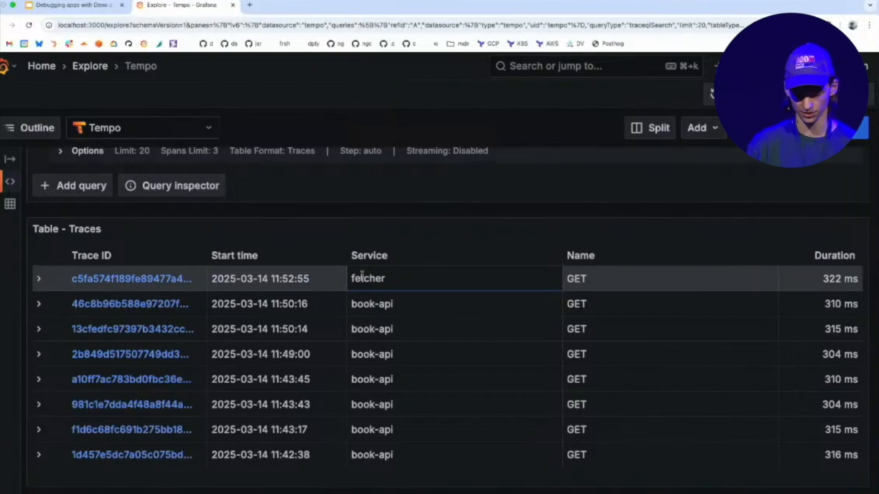
left_click(131, 278)
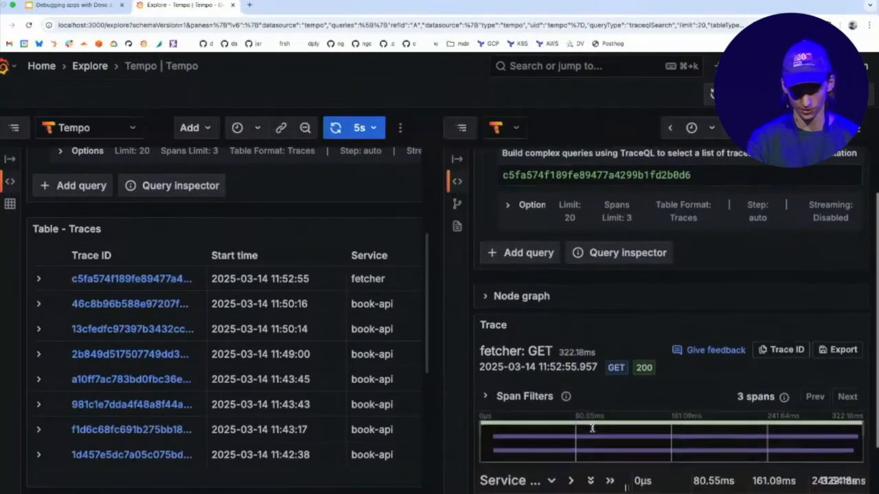
scroll("down", 3)
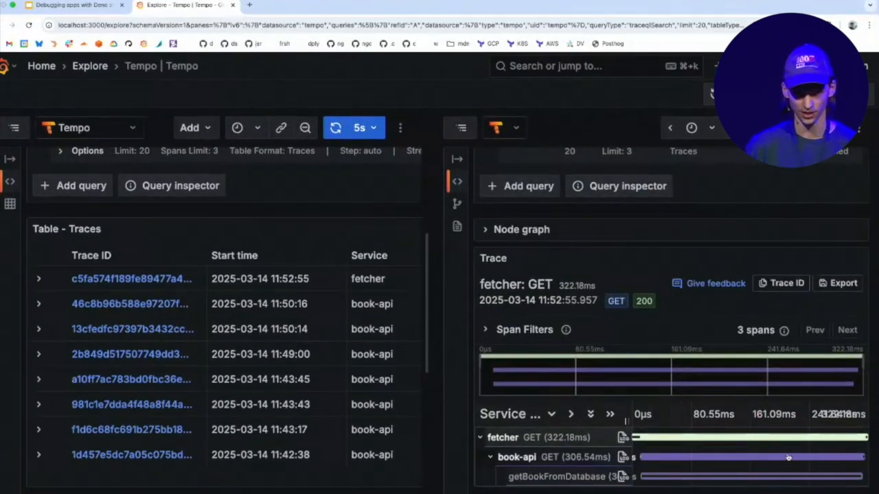
left_click(748, 456)
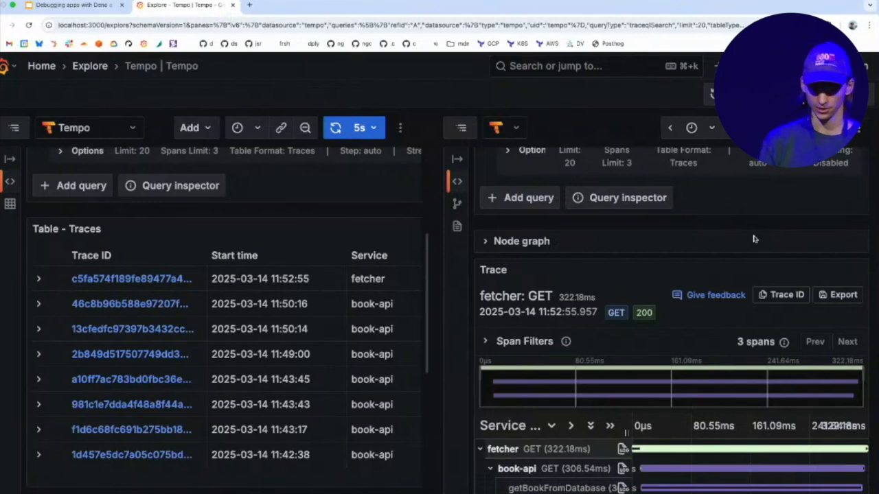
Step: Switch the left pane to Prometheus and graph http_server_request_duration_seconds_count
left_click(79, 128)
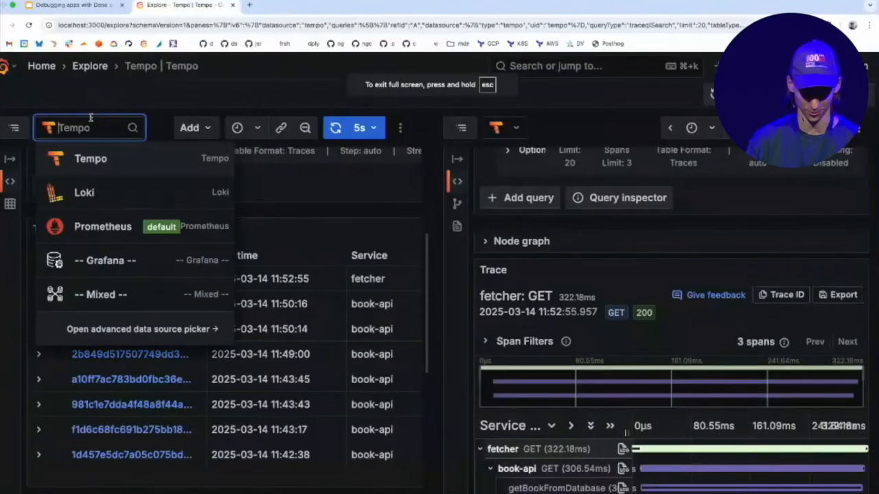
left_click(102, 226)
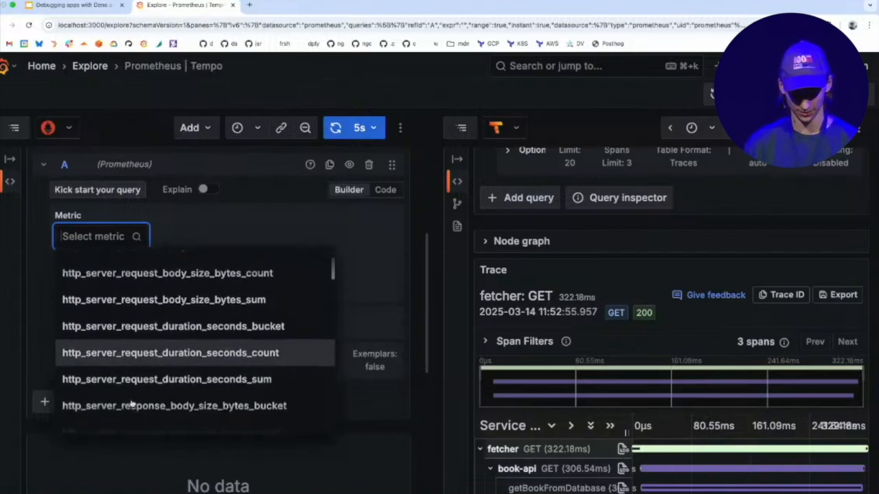
left_click(169, 352)
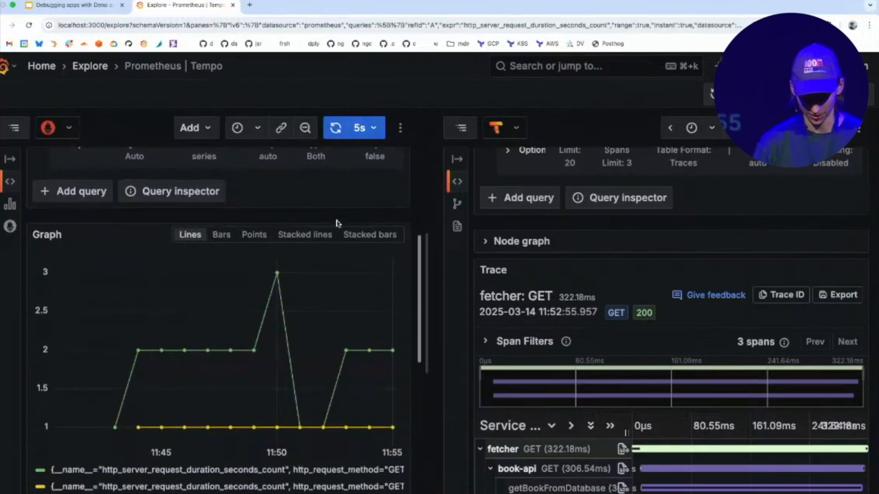
mouse_move(345, 350)
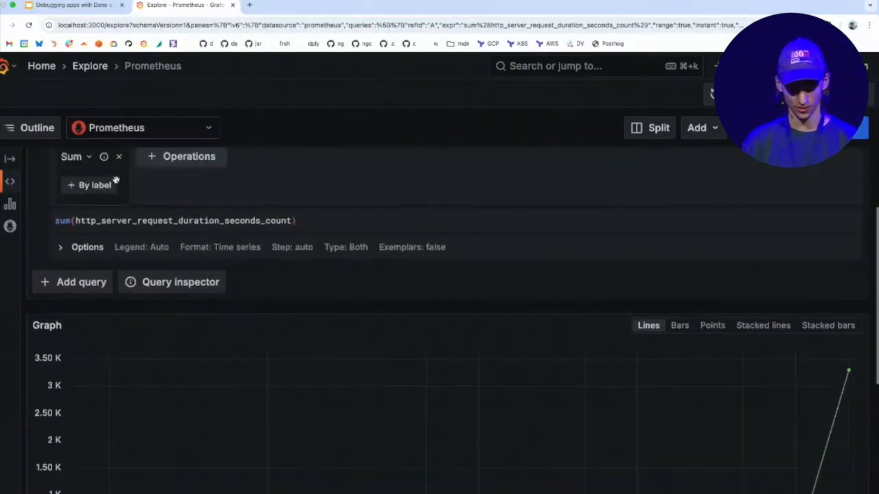
Step: Group the summed request count by the http_response_status_code label
left_click(90, 184)
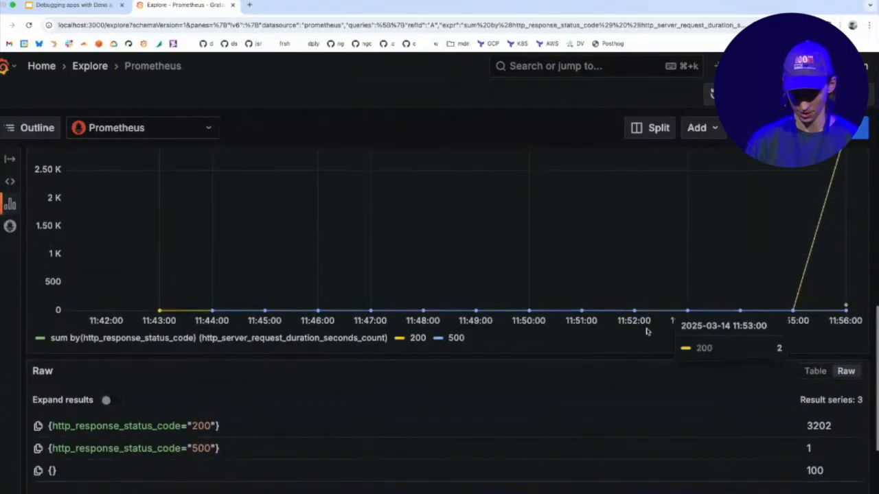
mouse_move(136, 318)
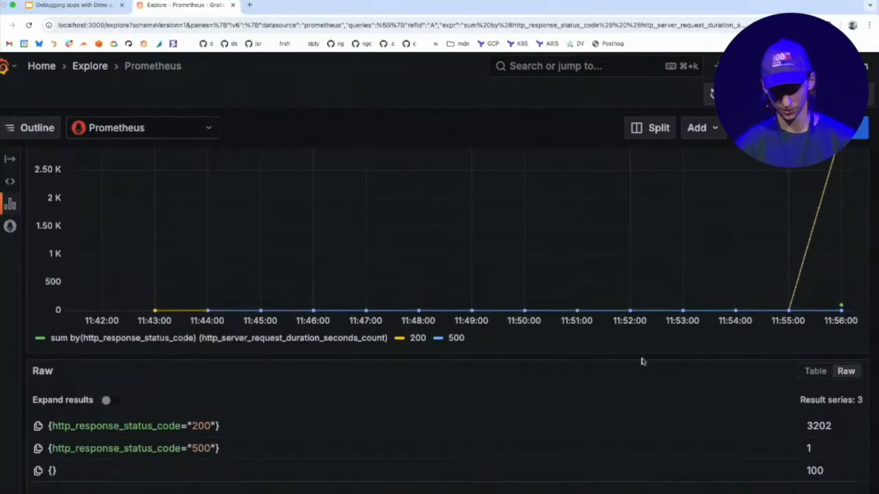
mouse_move(821, 443)
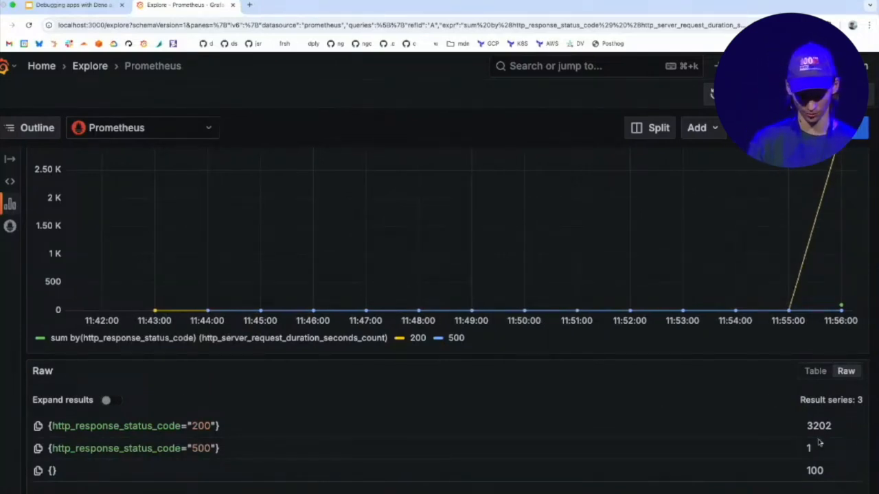